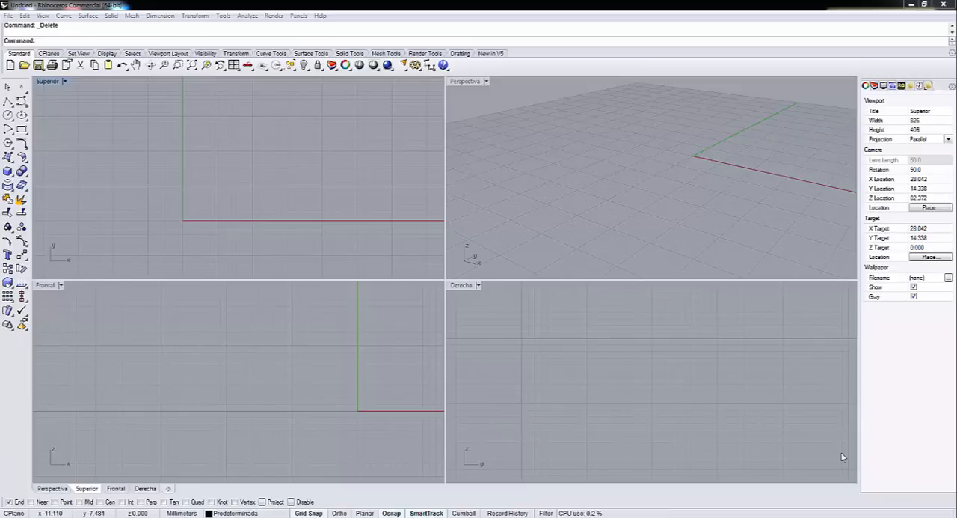
mouse_move(362, 196)
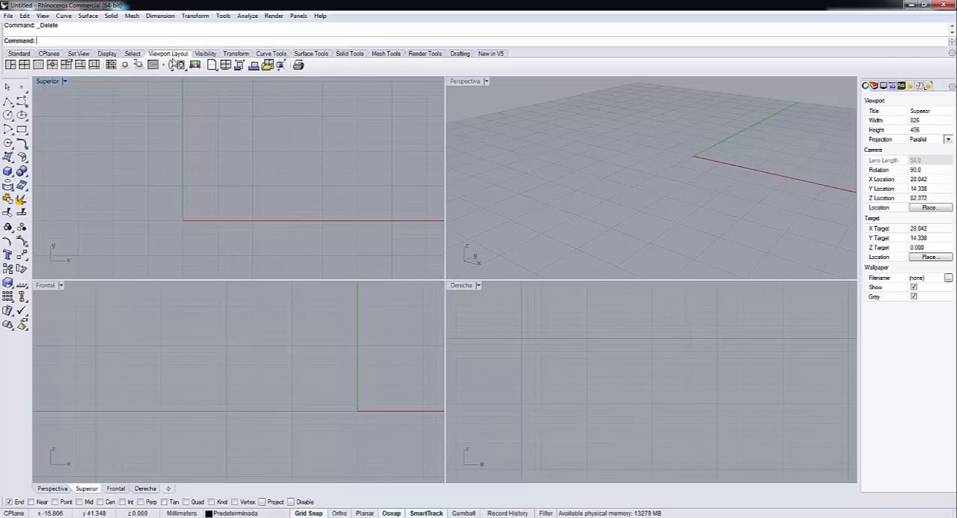
mouse_move(197, 68)
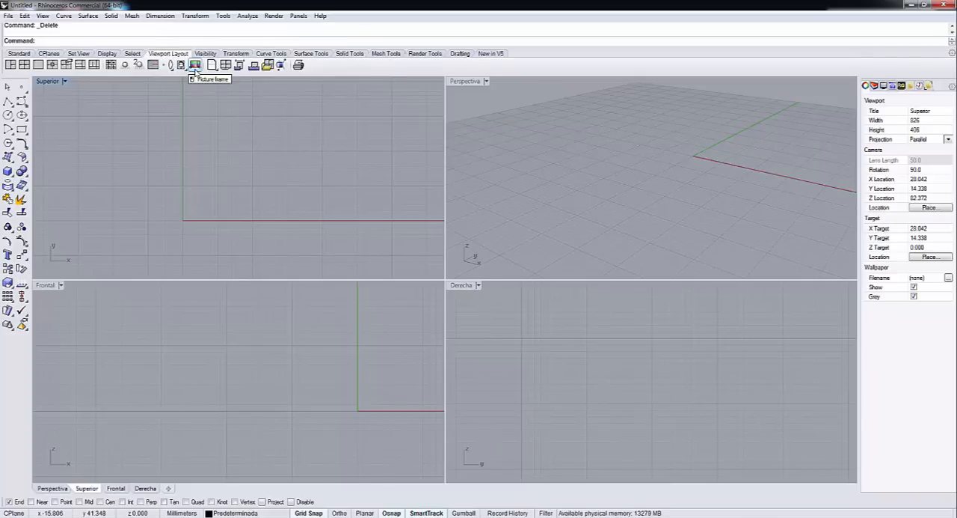
Step: Start the PictureFrame command with the ring sketch image, awaiting the first corner
left_click(196, 66)
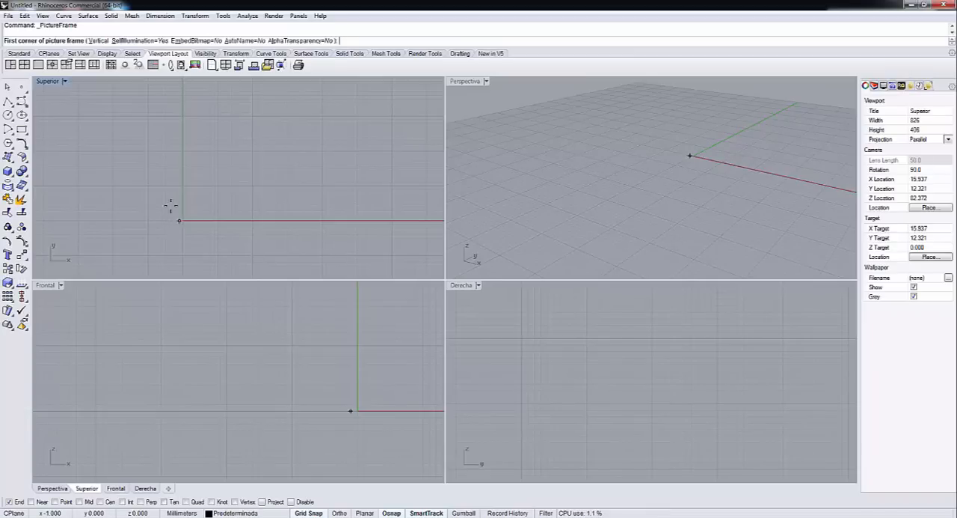
mouse_move(165, 203)
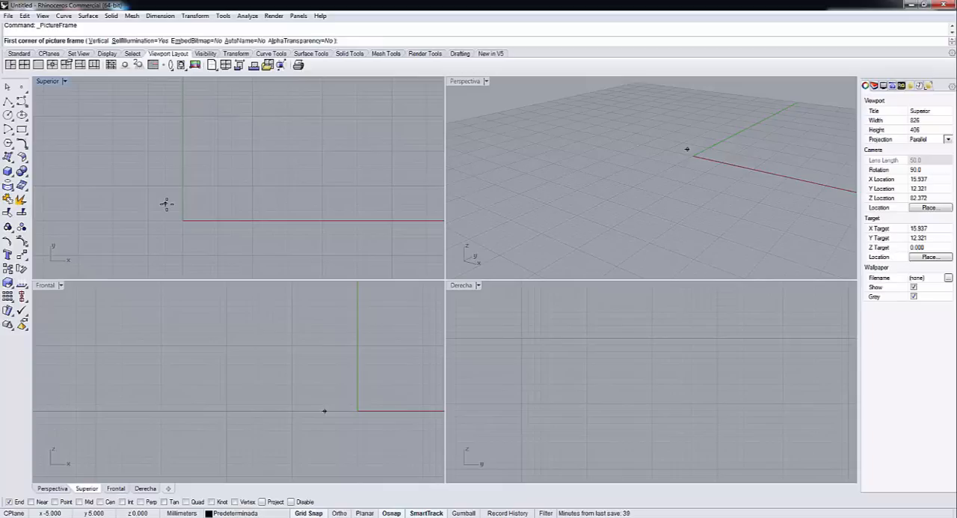
Step: Anchor the ring sketch picture's first corner at the origin in the Top view
left_click(182, 214)
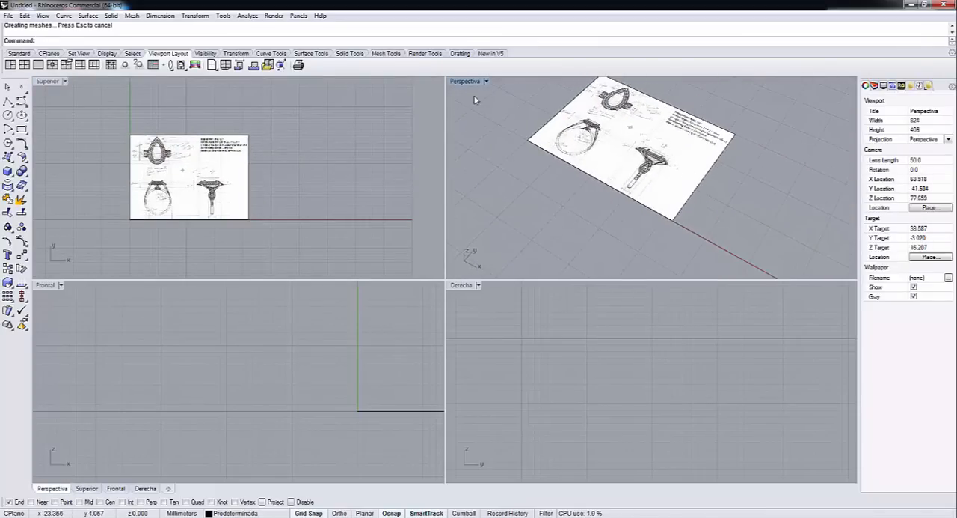
Step: Maximize the Perspective view, orbit around the placed sketch and select the picture surface
double_click(462, 81)
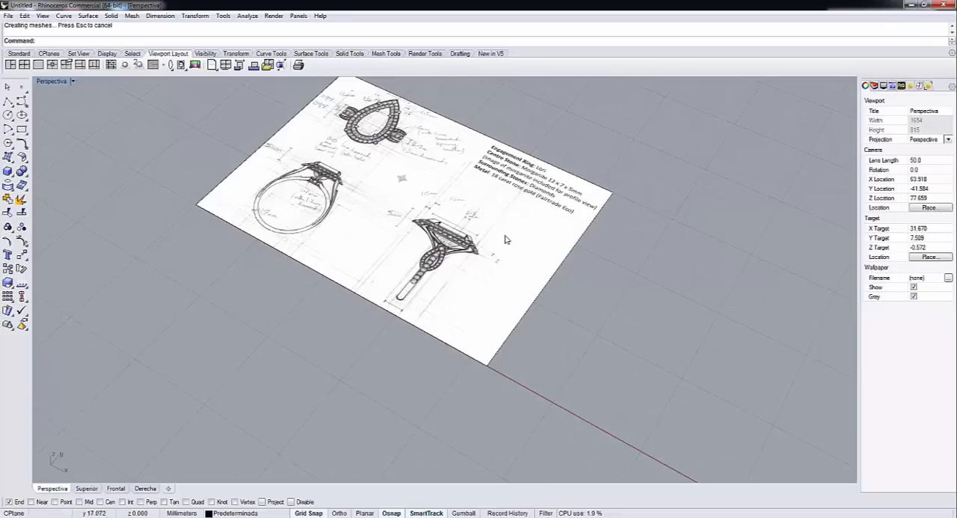
left_click_drag(507, 239, 422, 307)
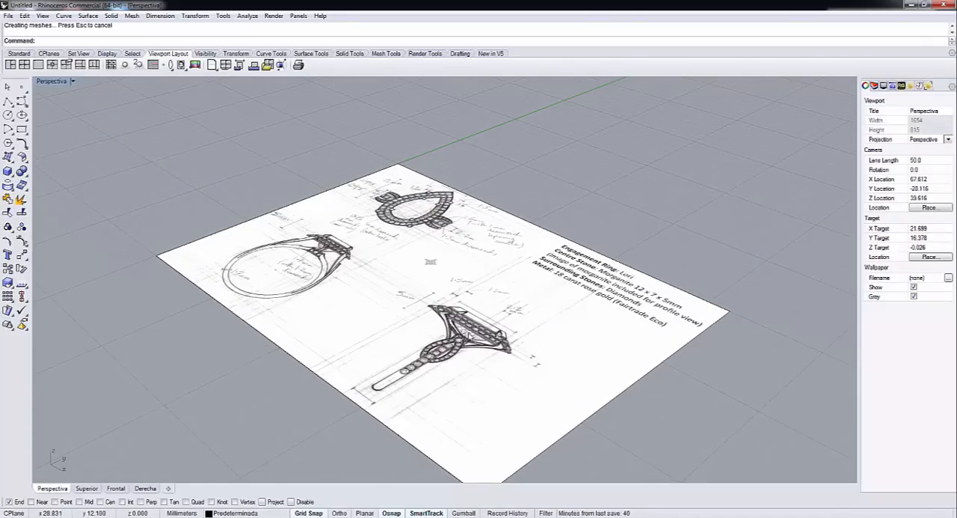
left_click(430, 264)
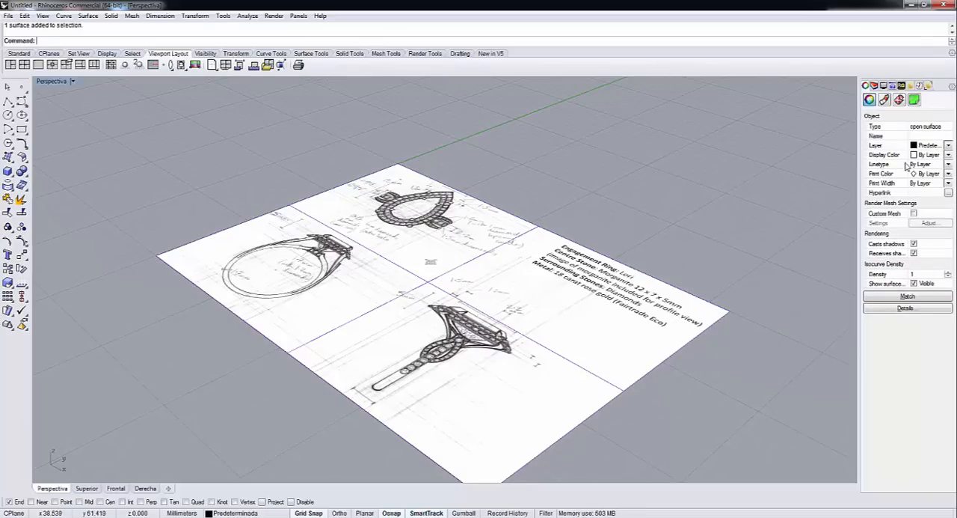
mouse_move(794, 159)
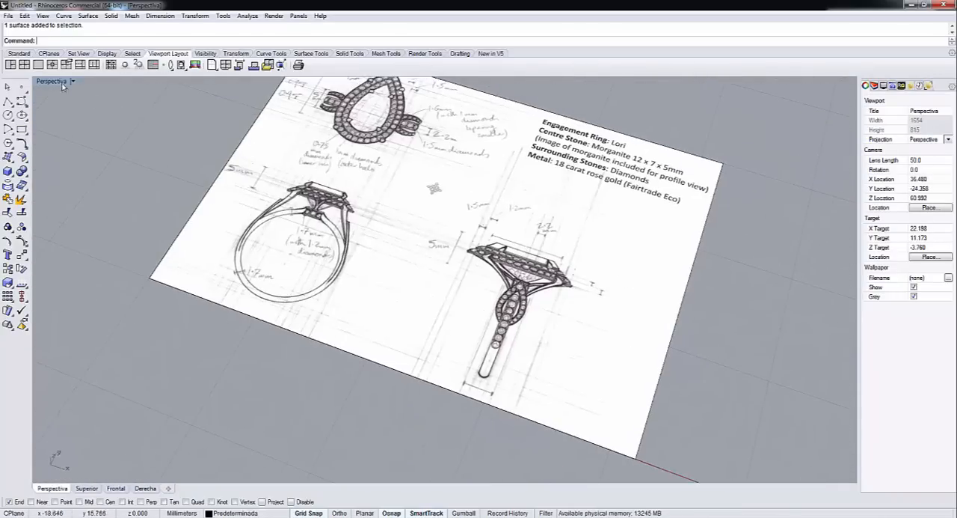
Step: Maximize the Top view and begin a circle centred on the pear-shaped top ring drawing
left_click(87, 485)
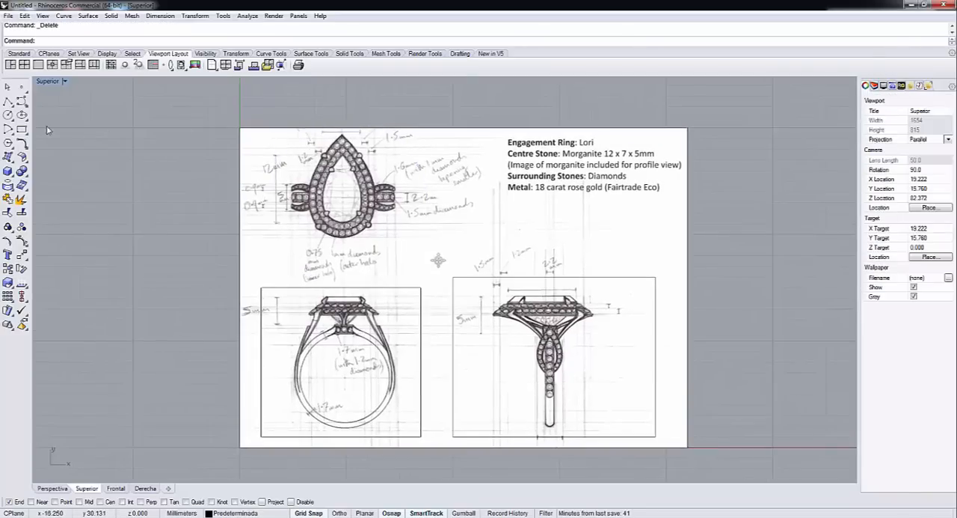
left_click(9, 114)
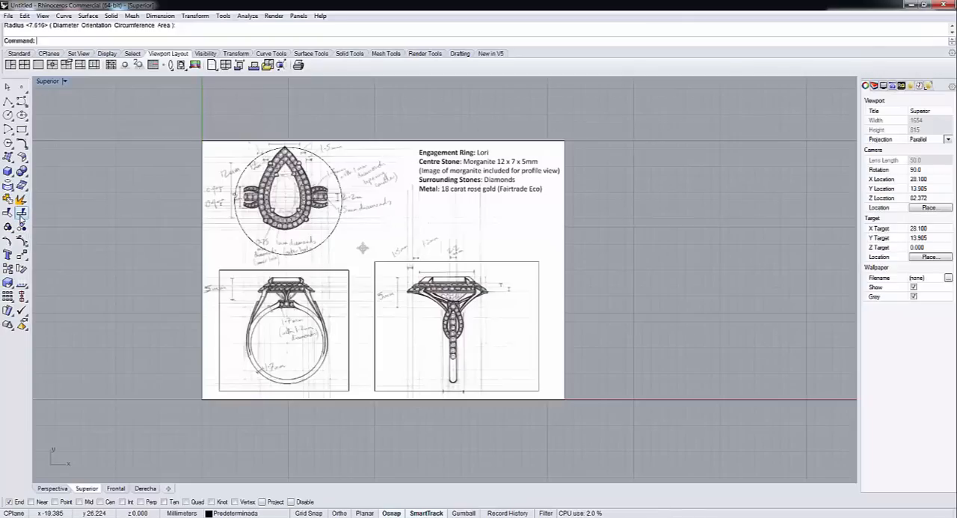
Step: Size the circle around the top drawing and split the picture into the disc and two panels
left_click(8, 215)
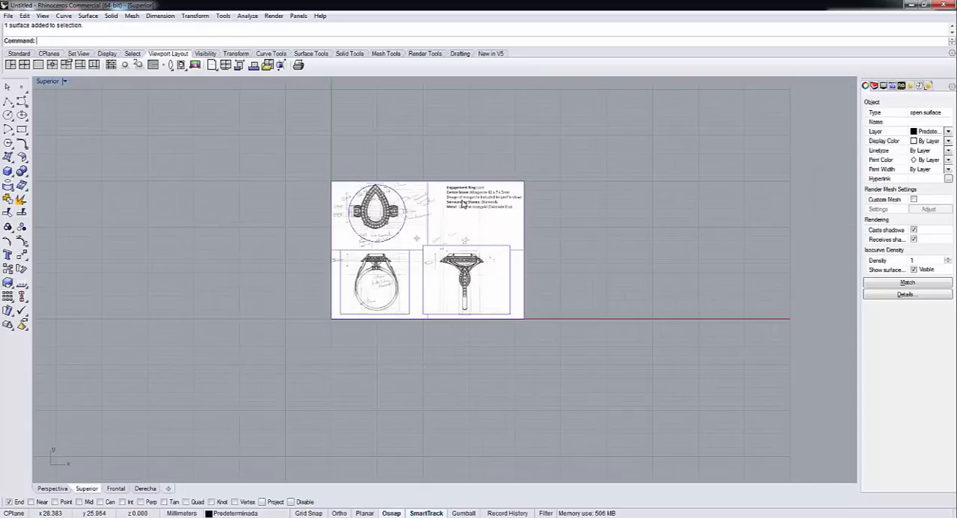
key("Delete")
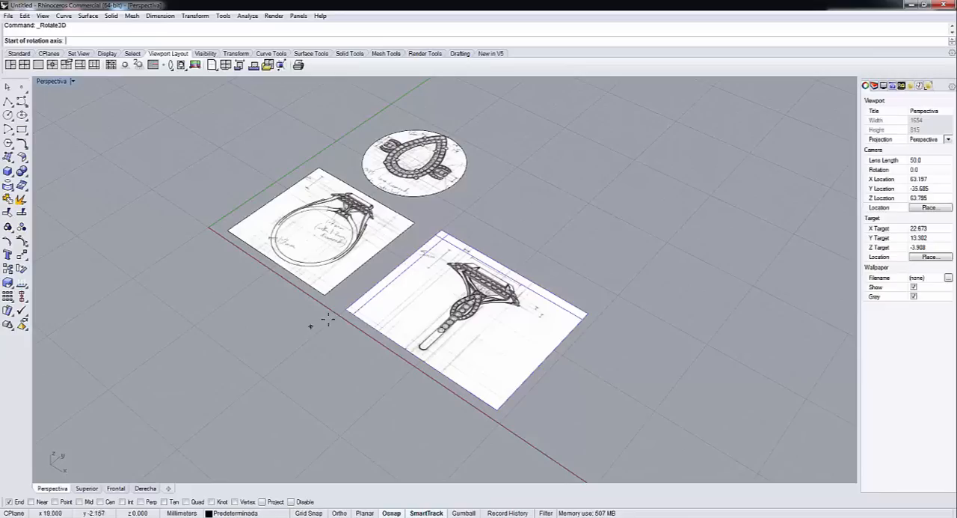
Step: Rotate the side panels upright with Rotate3D, then pick the round disc to reposition it
left_click(592, 203)
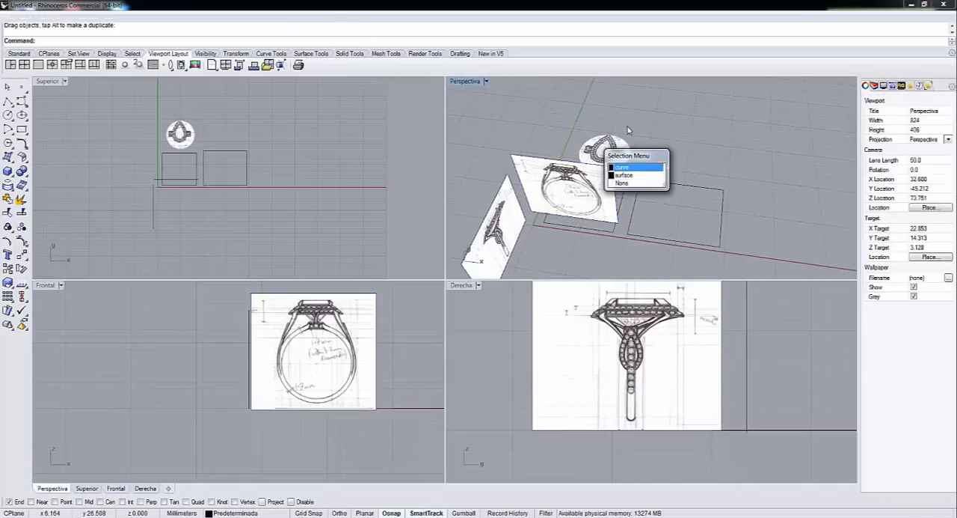
left_click(629, 175)
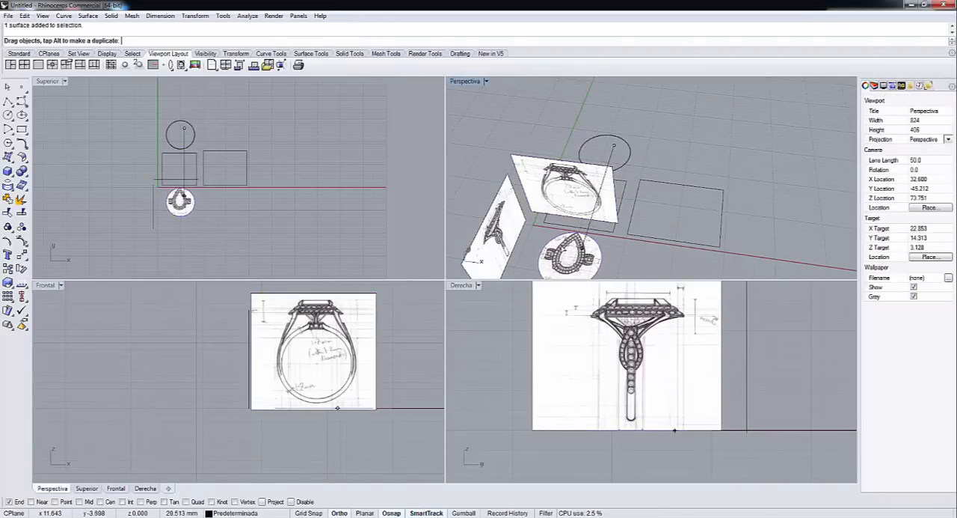